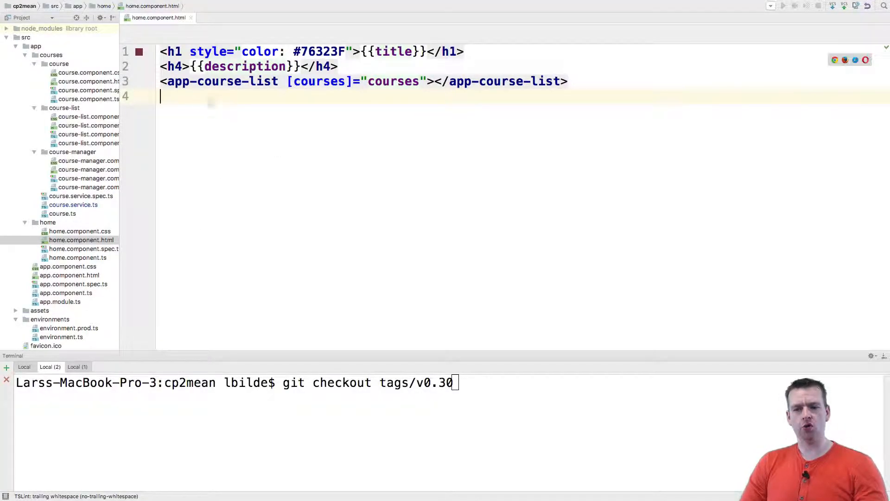
pyautogui.moveTo(385, 107)
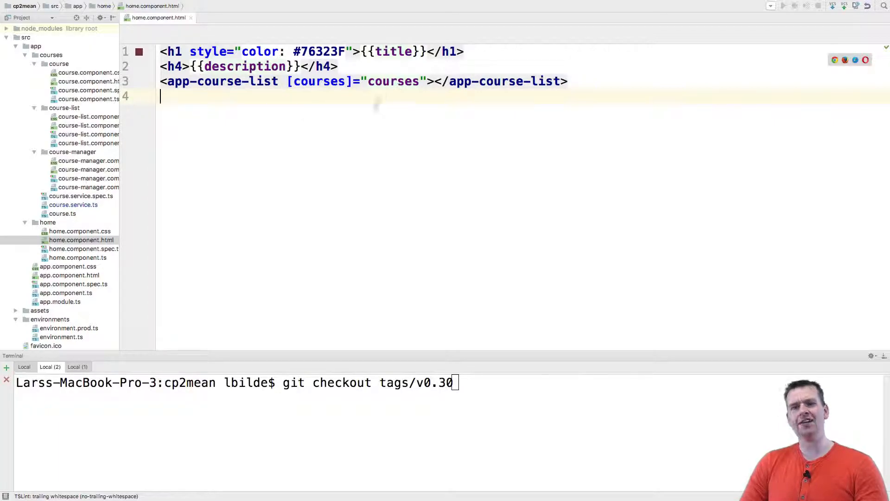
pyautogui.moveTo(341, 130)
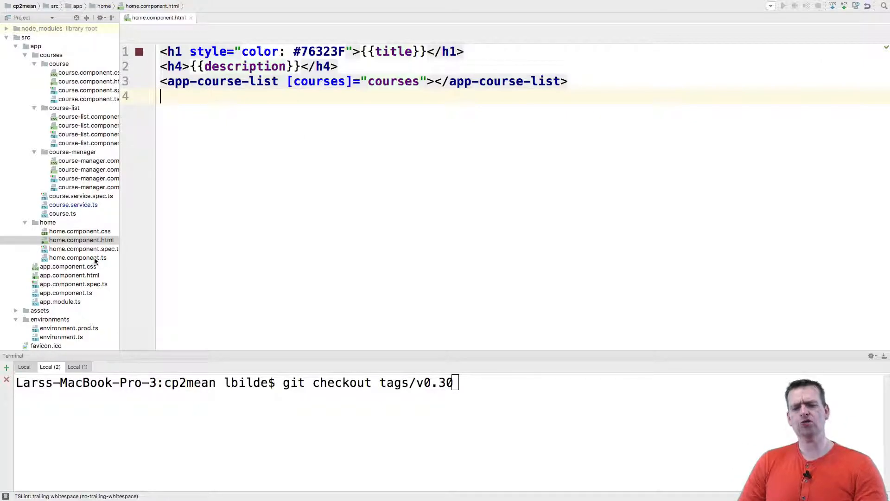
# Step: Change the ngOnInit assignment in home.component.ts to this.courses = courses.slice(0, 5)
pyautogui.click(77, 256)
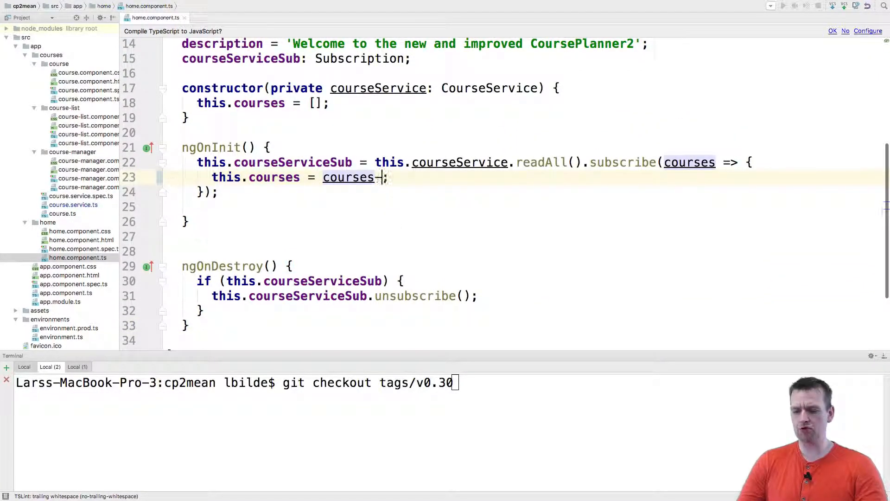
pyautogui.write('.slice()')
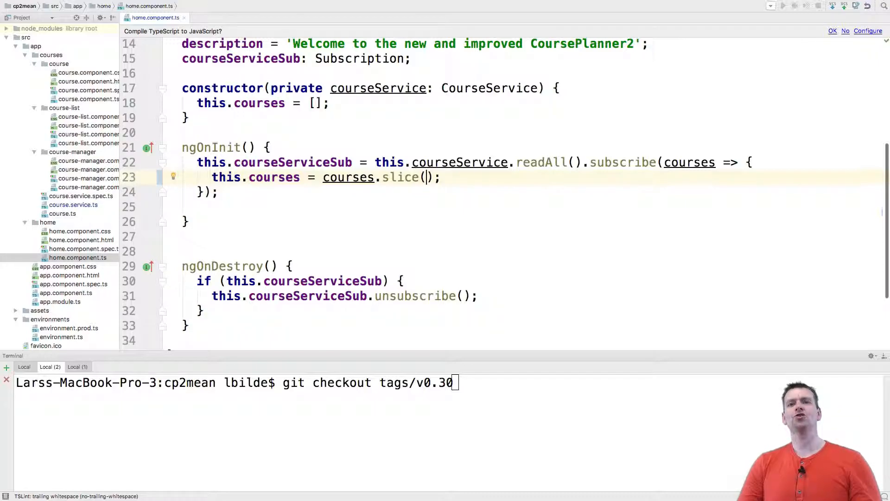
pyautogui.write('0,')
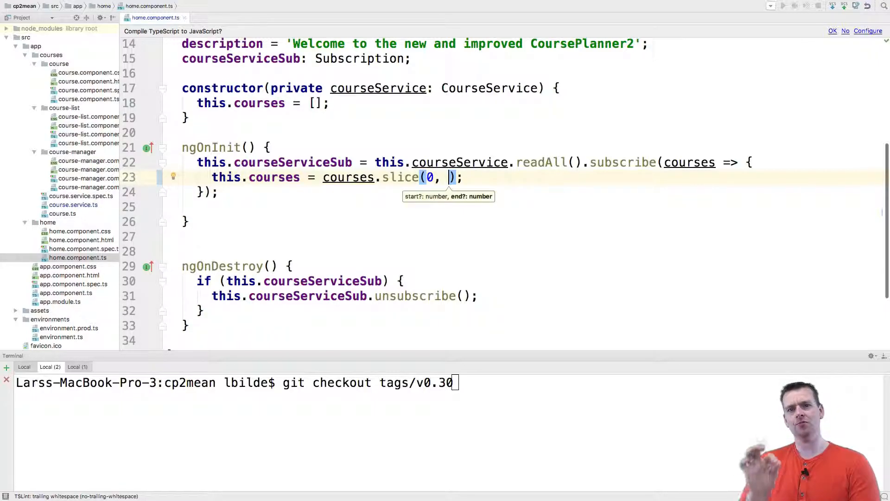
pyautogui.write('5')
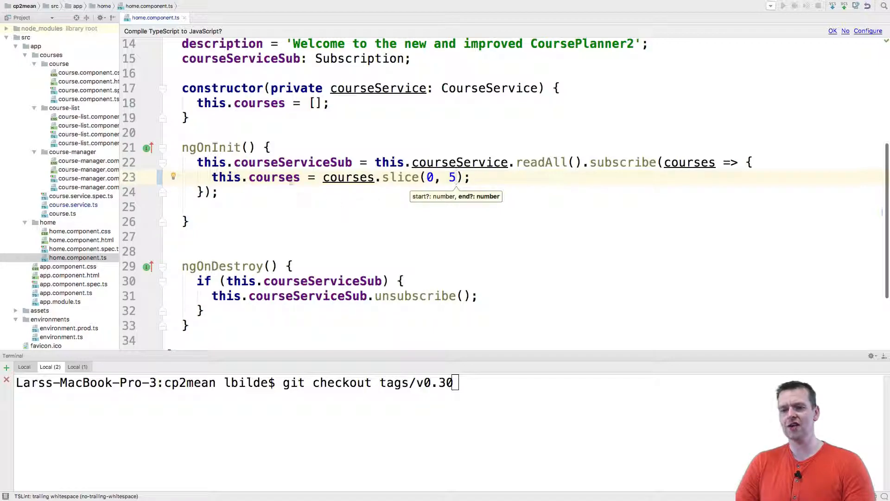
pyautogui.doubleClick(275, 177)
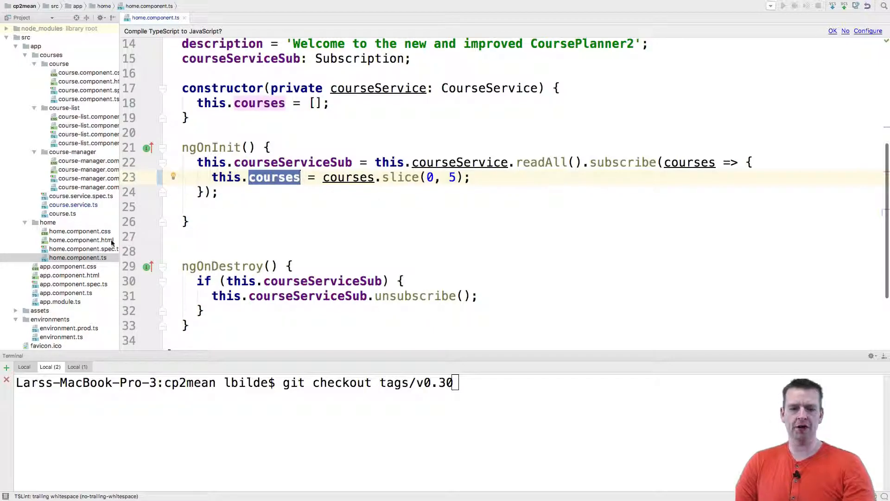
pyautogui.click(81, 239)
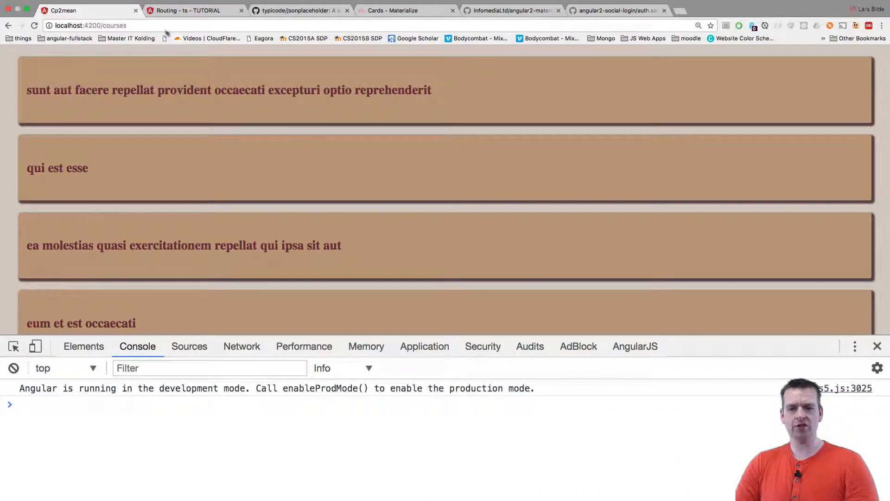
# Step: Scroll the localhost:4200/courses page in Chrome to look over the listed courses
pyautogui.scroll(-3)
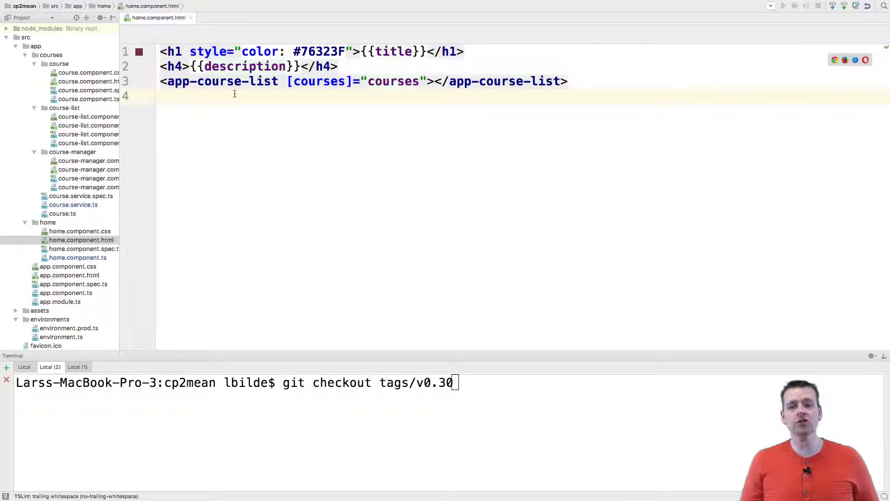
# Step: Compare course-manager's unsliced ngOnInit with the home component's slice(0, 5), ending on home.component.ts
pyautogui.doubleClick(393, 82)
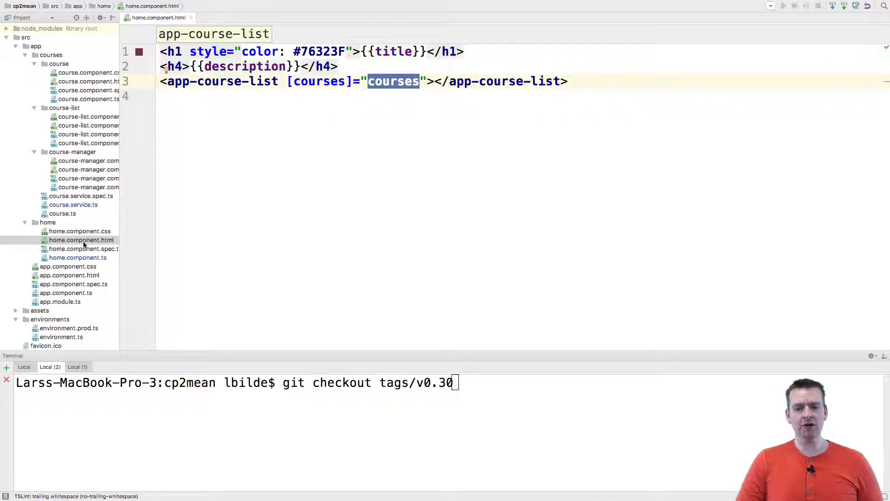
pyautogui.click(78, 256)
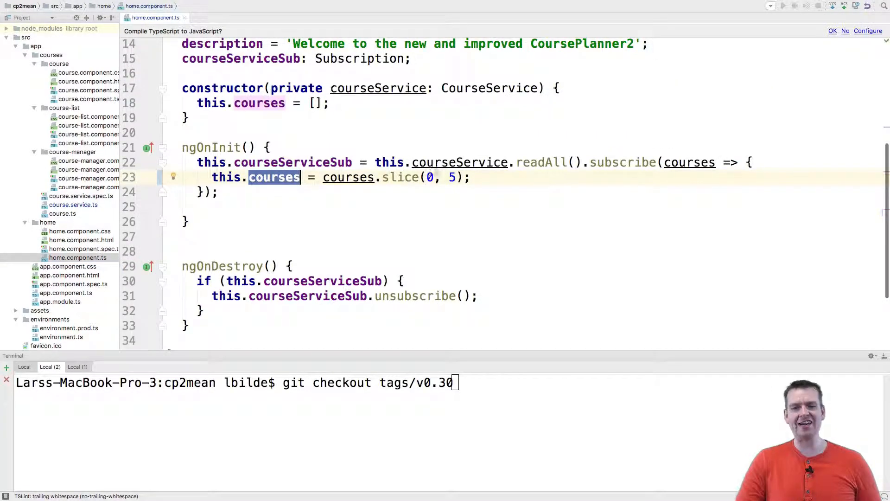
pyautogui.moveTo(99, 168)
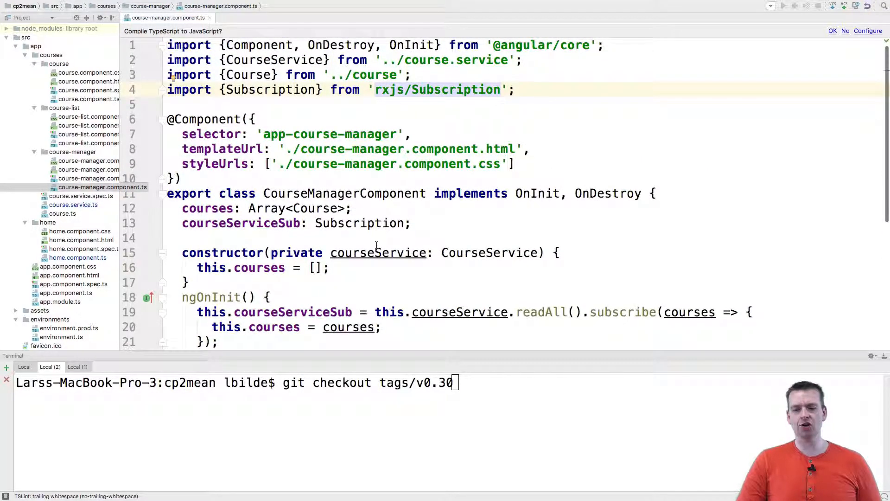
pyautogui.scroll(-3)
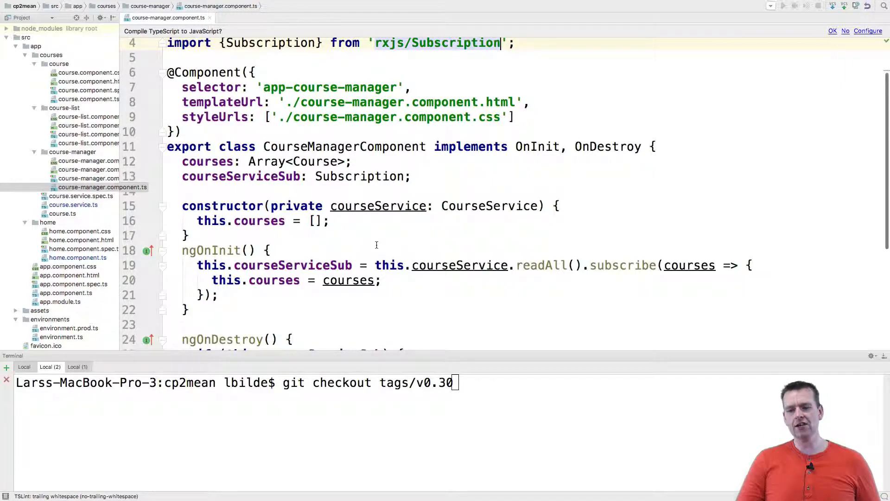
pyautogui.click(78, 257)
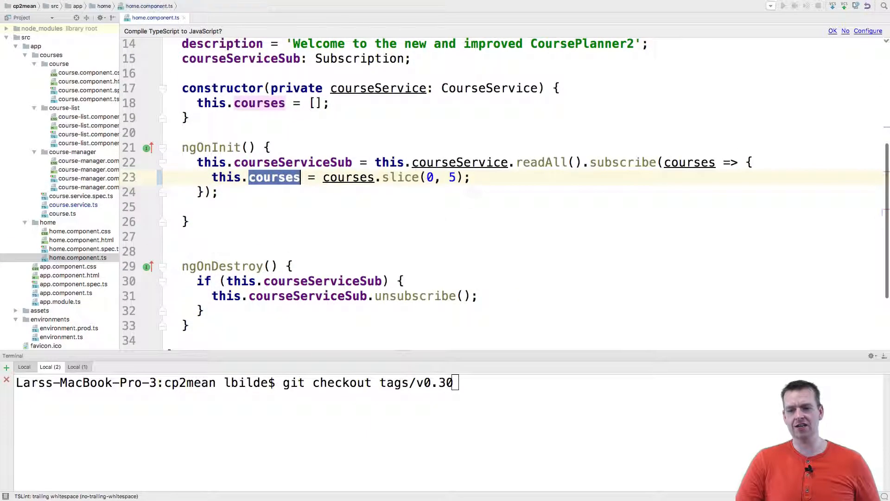